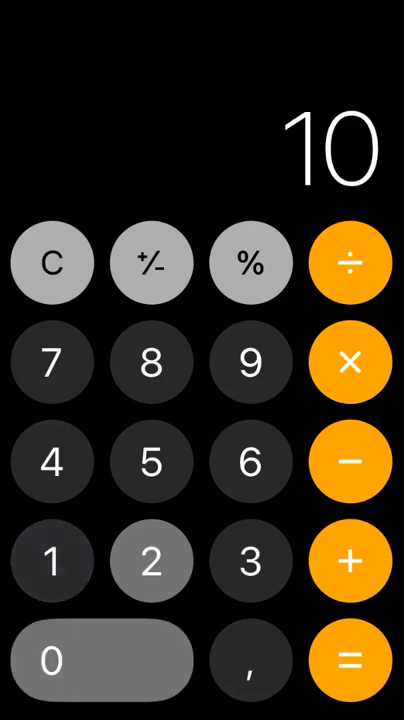
Enter the birthday date 10 092 001, add 0 and multiply by 0 so the display reads 0
left_click(252, 362)
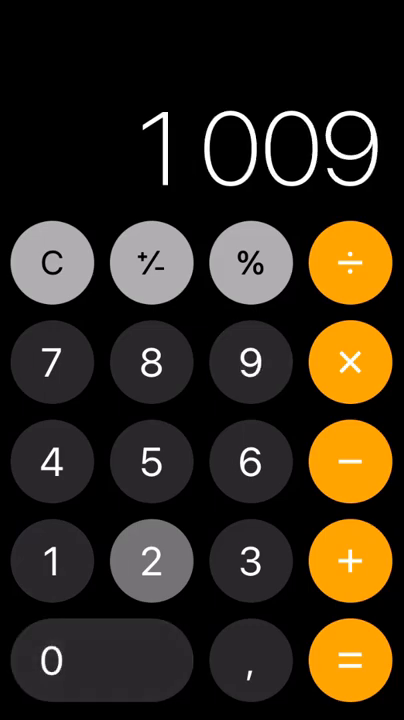
left_click(152, 560)
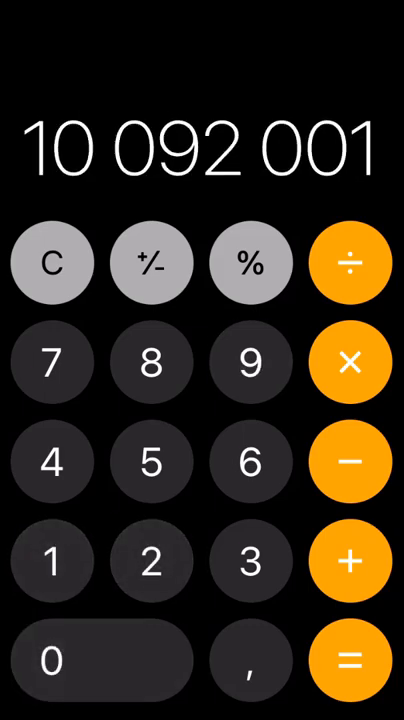
left_click(350, 560)
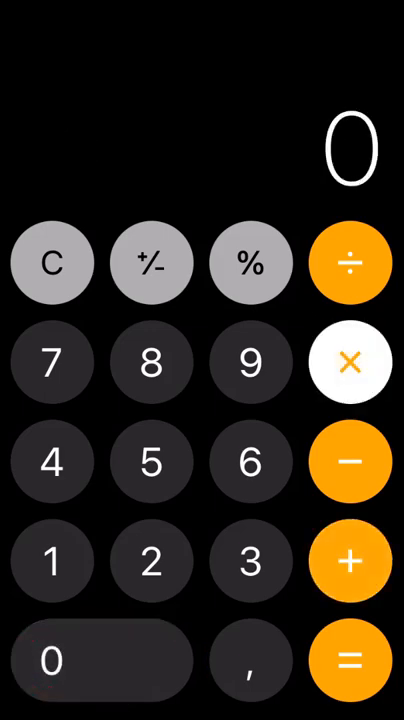
left_click(350, 362)
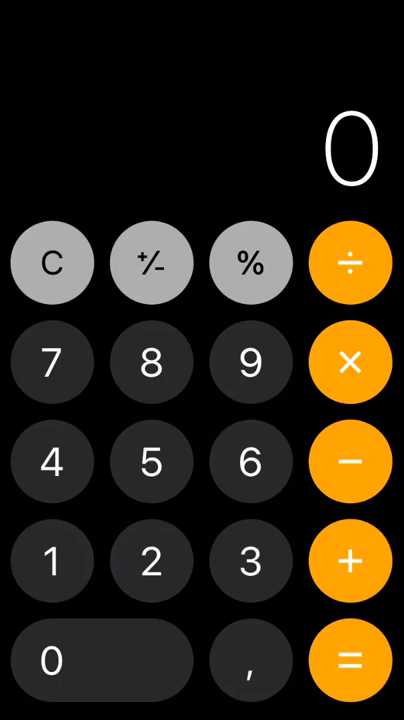
left_click(52, 560)
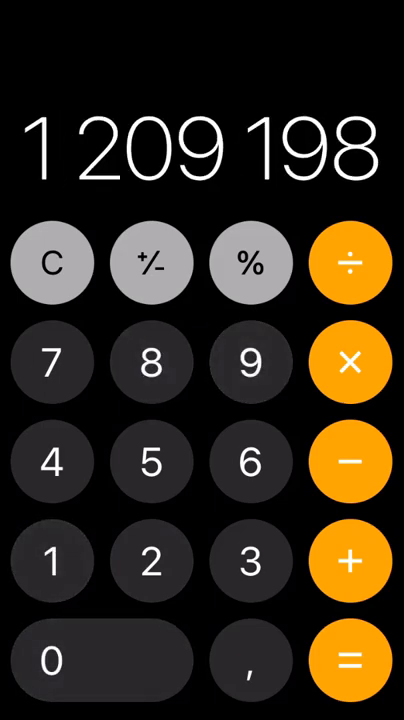
Multiply the zero total by the random number 1 209 198, keeping it at 0
left_click(348, 362)
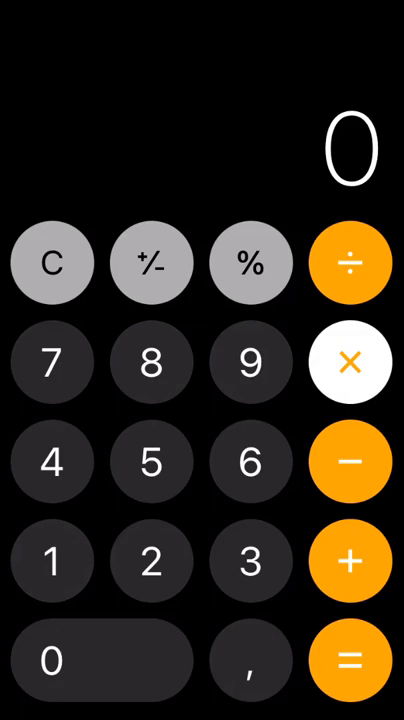